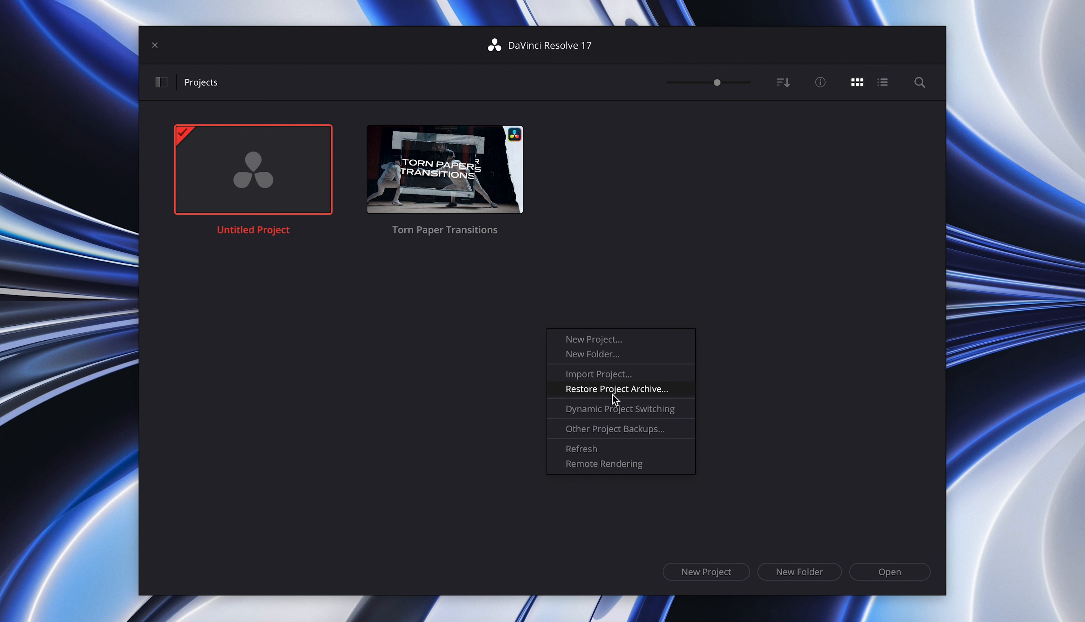
Step: Restore the Slide Projector Transitions v2.0.dra archive and open the restored project
{"action": "left_click", "coordinate": [616, 388]}
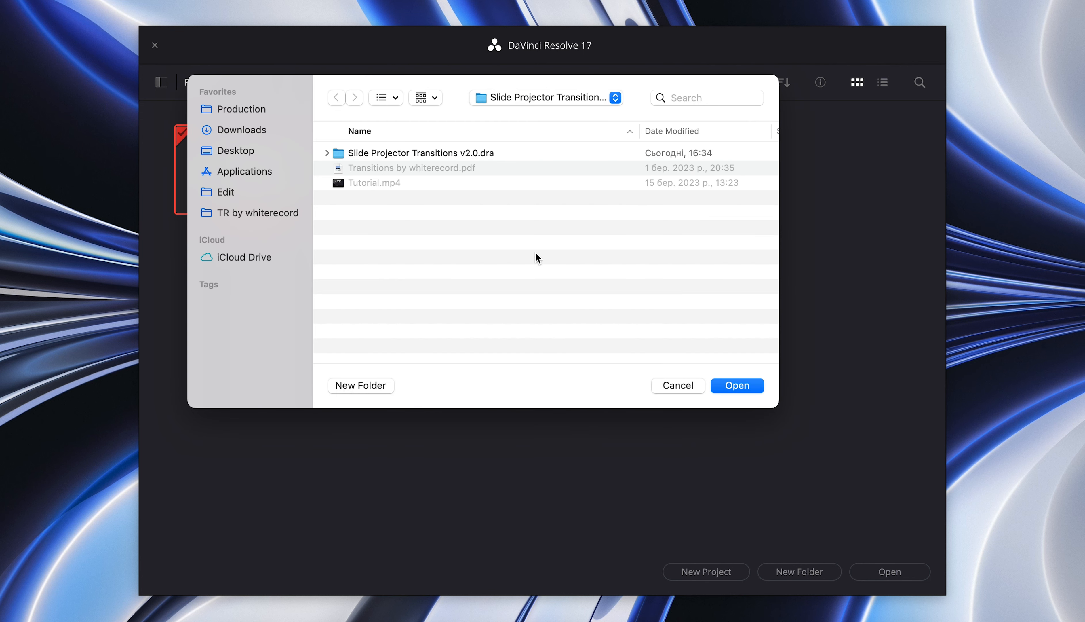
{"action": "left_click", "coordinate": [415, 153]}
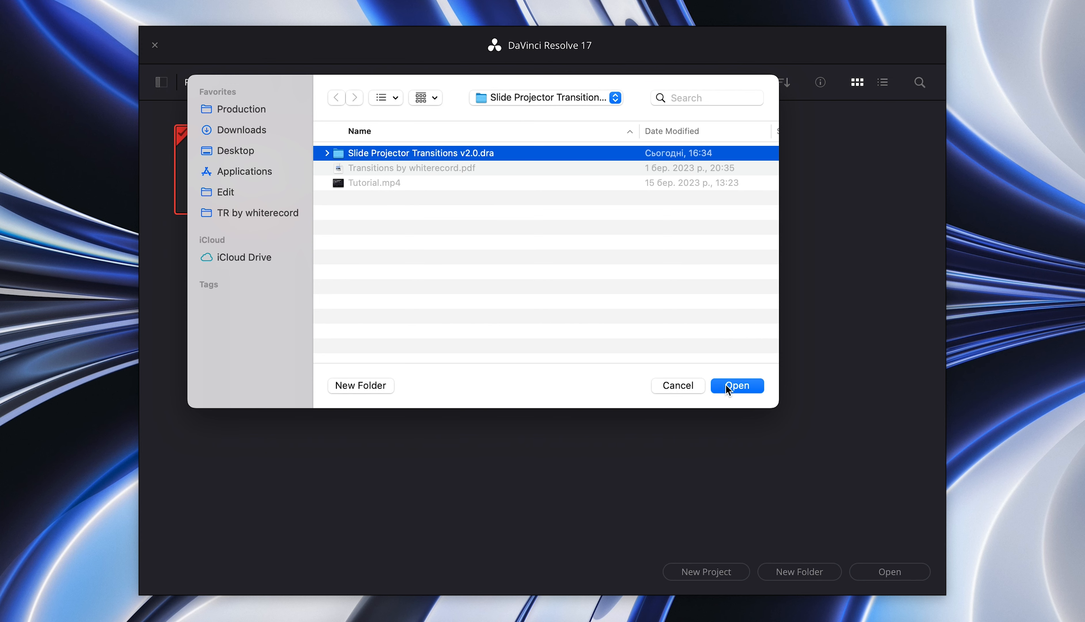
{"action": "left_click", "coordinate": [736, 386]}
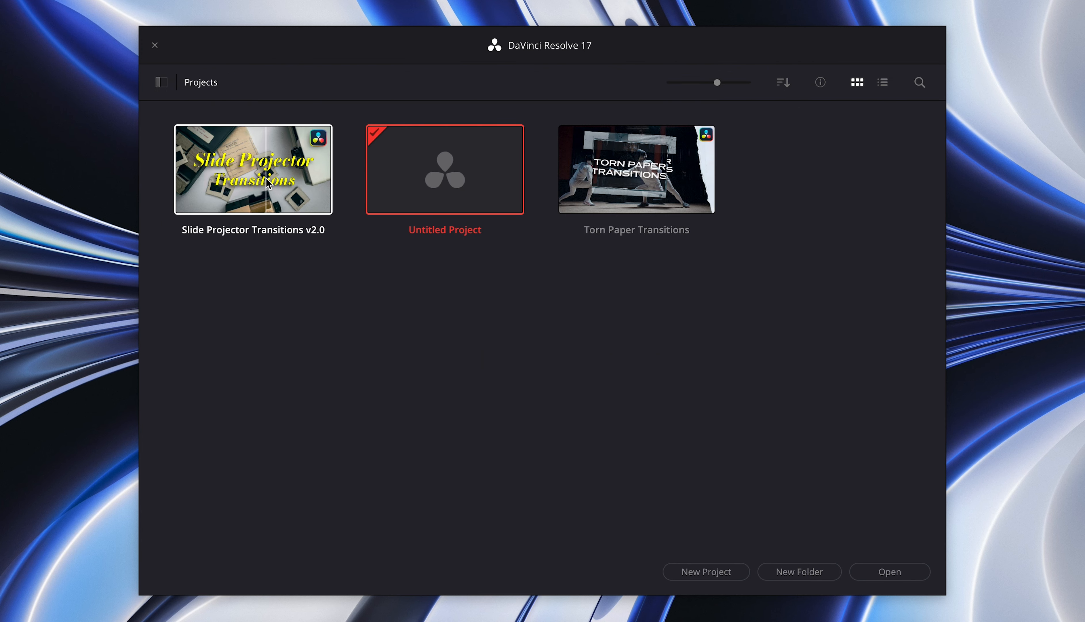
{"action": "double_click", "coordinate": [252, 168]}
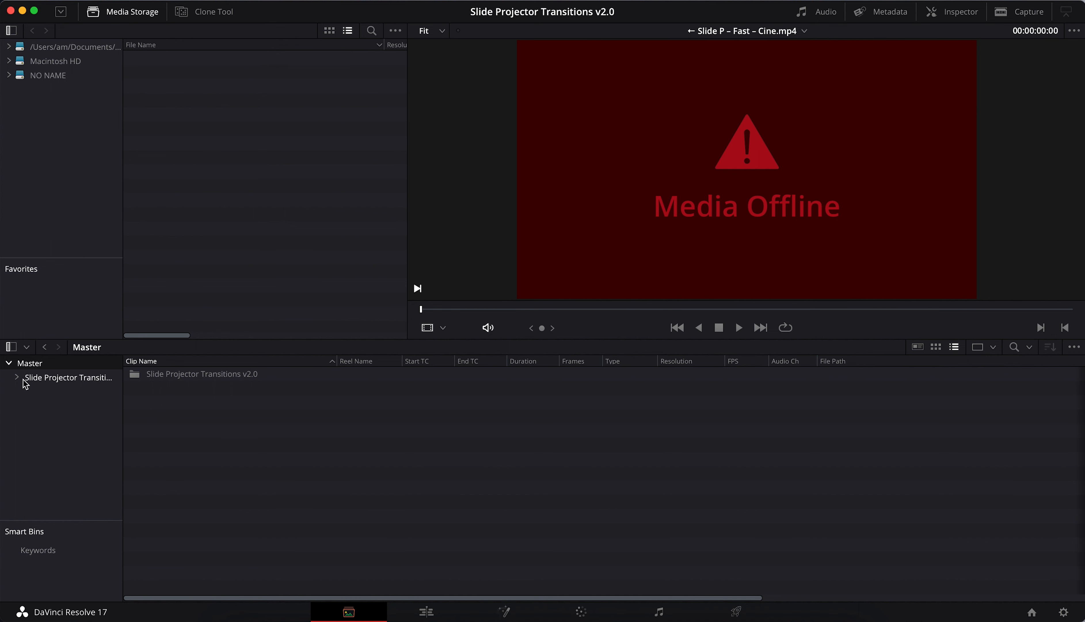
Step: Relink the offline Sound bin clips to the Slide Projector Transitions v2.0 folder
{"action": "left_click", "coordinate": [17, 377]}
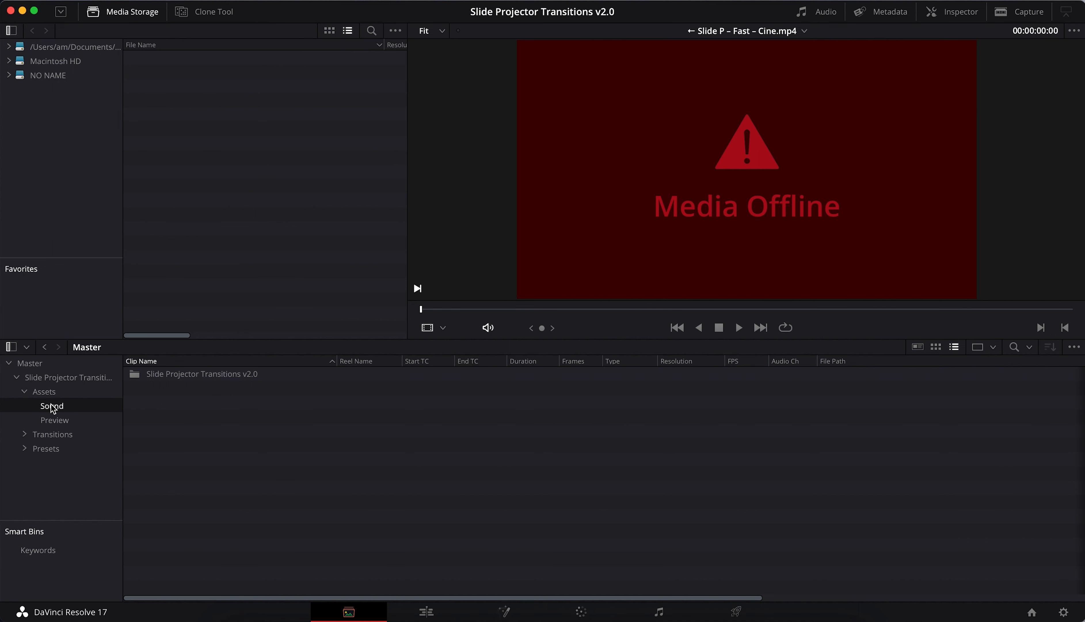
{"action": "left_click", "coordinate": [52, 406]}
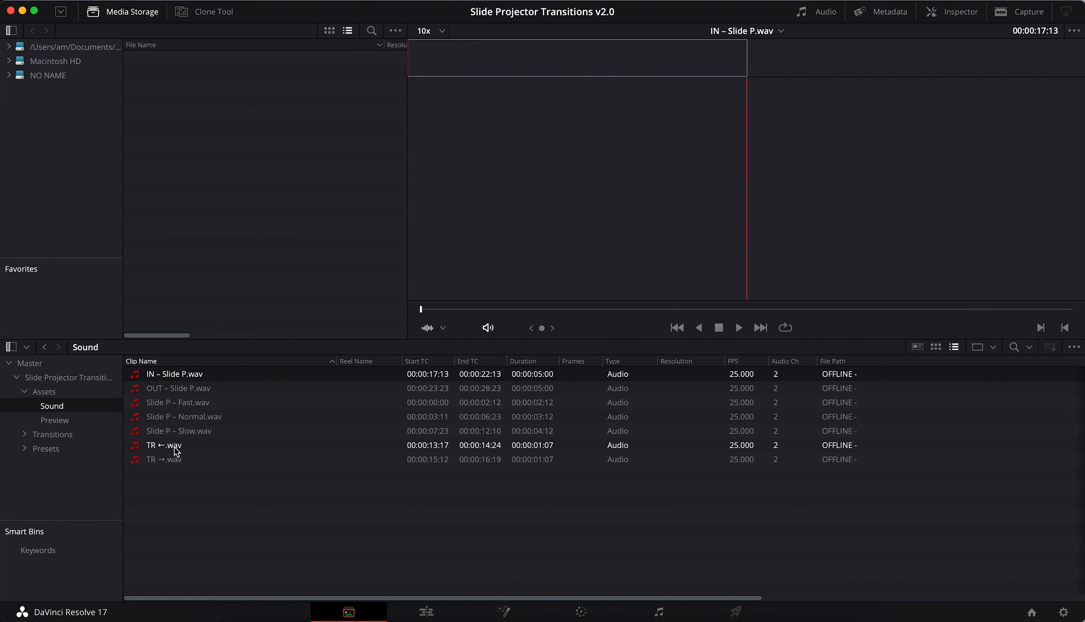
{"action": "right_click", "coordinate": [164, 444]}
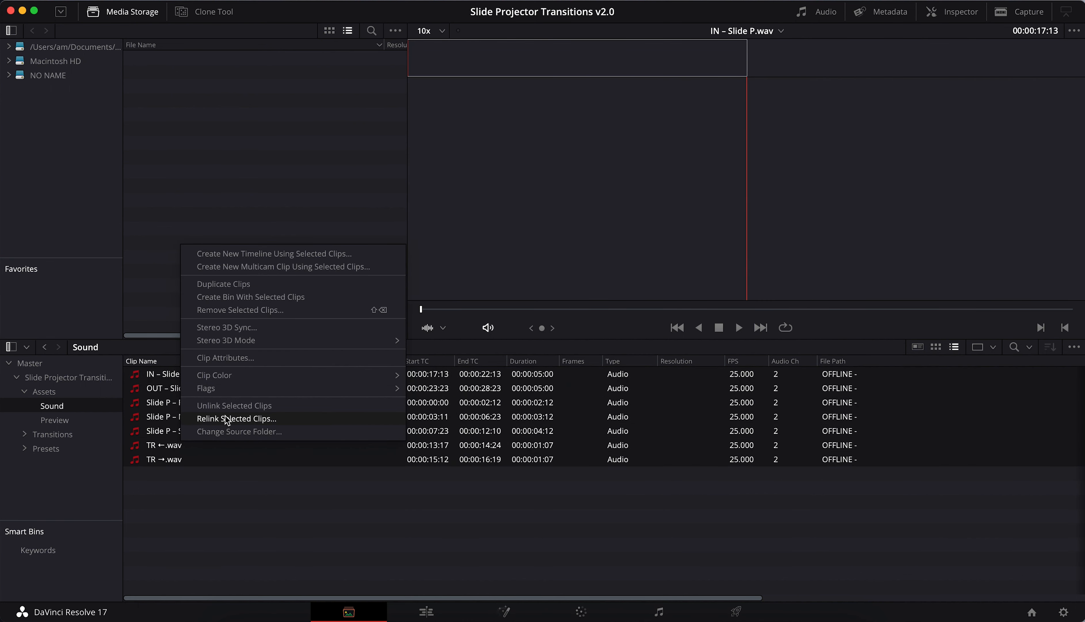
{"action": "left_click", "coordinate": [236, 417]}
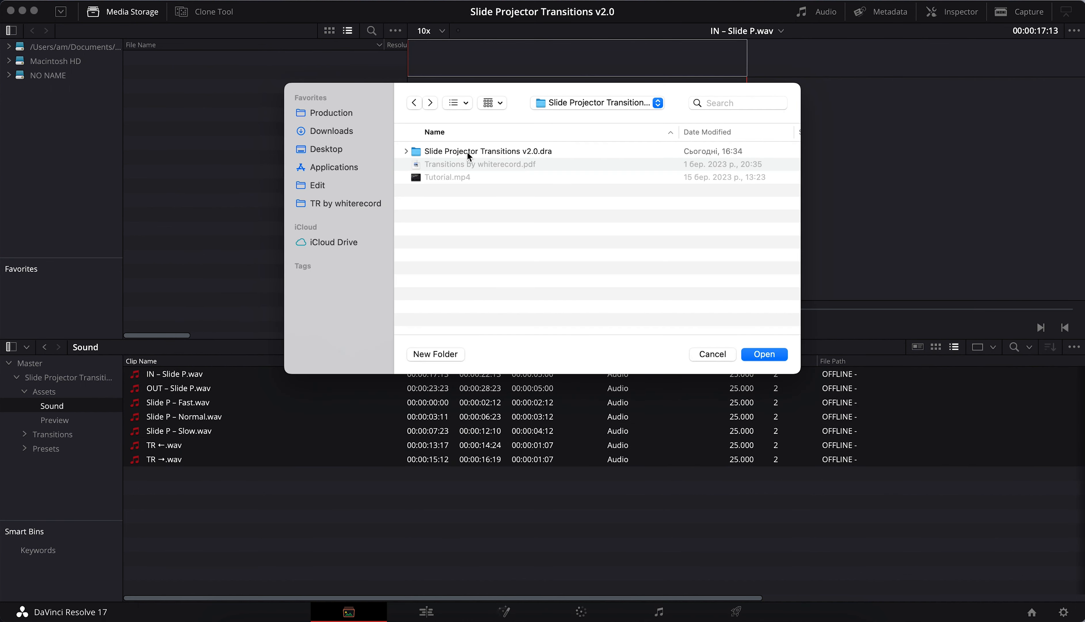
{"action": "left_click", "coordinate": [488, 151]}
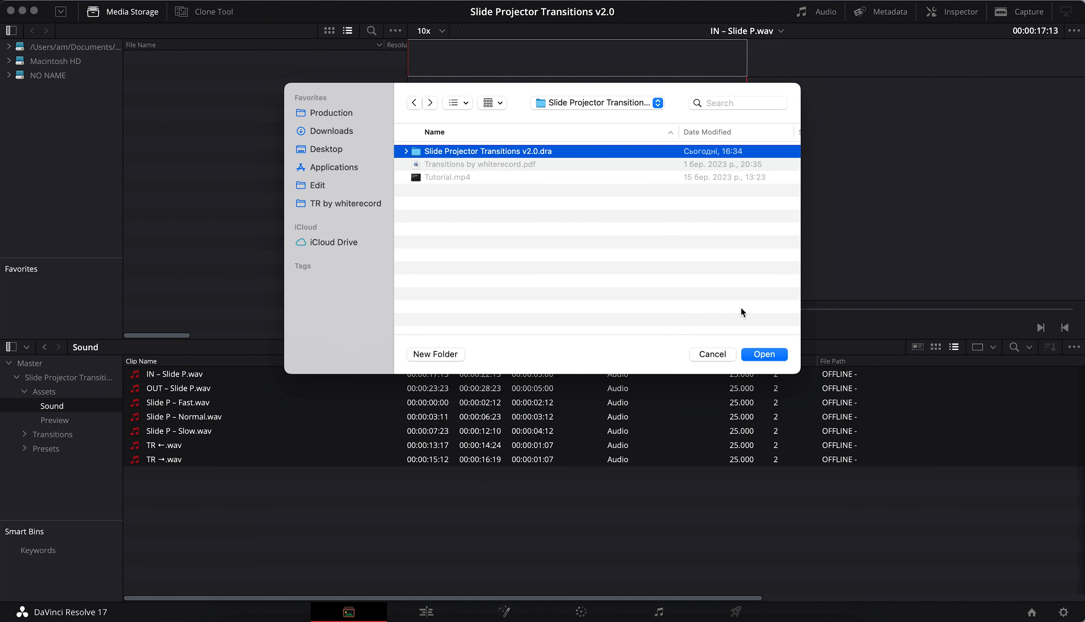
{"action": "left_click", "coordinate": [764, 354]}
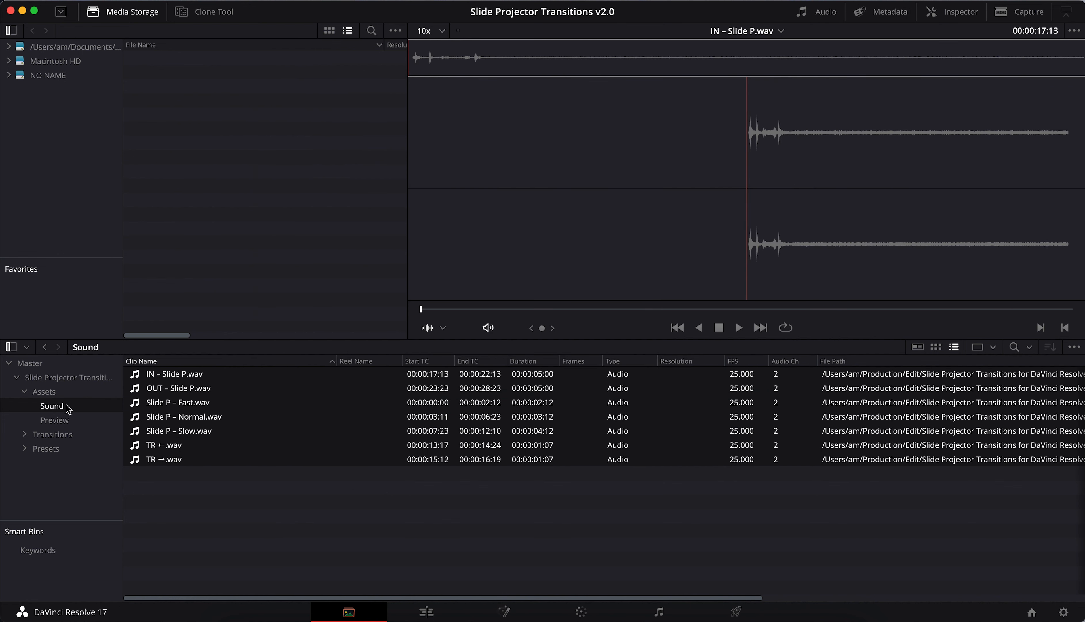
Step: Relink the offline Preview bin clips to the same media folder
{"action": "left_click", "coordinate": [54, 420]}
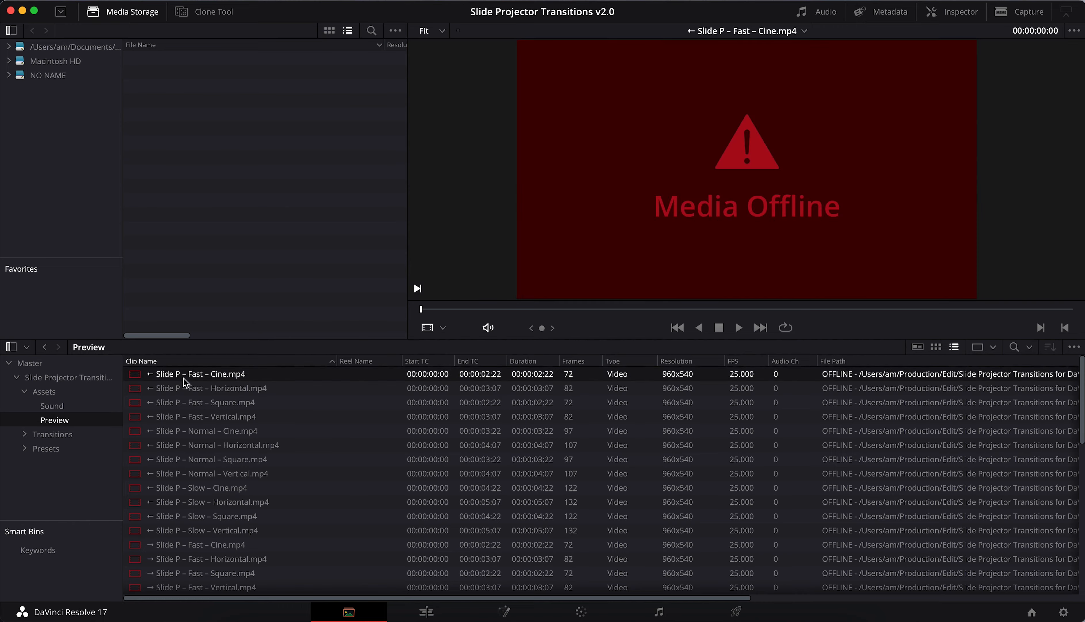
{"action": "scroll", "scroll_direction": "down", "scroll_amount": 3}
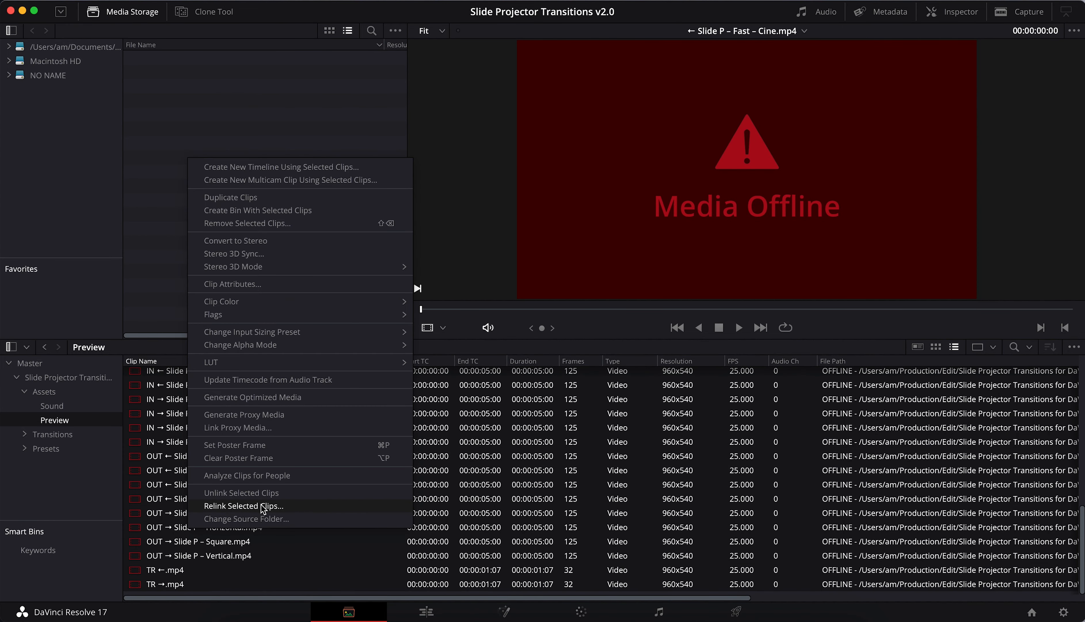
{"action": "left_click", "coordinate": [243, 505]}
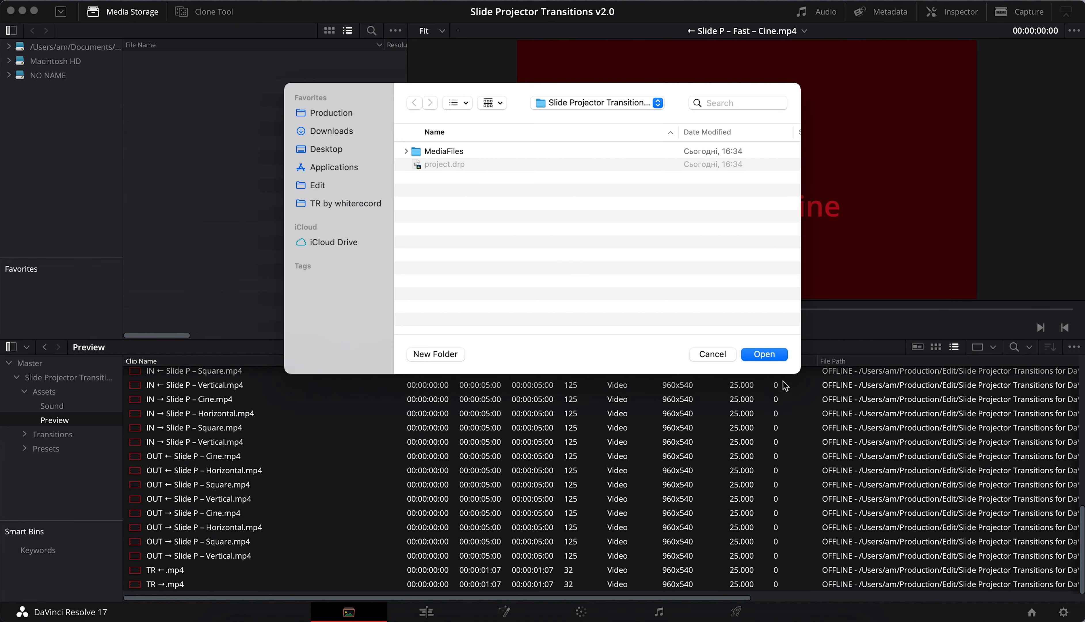
{"action": "left_click", "coordinate": [763, 354]}
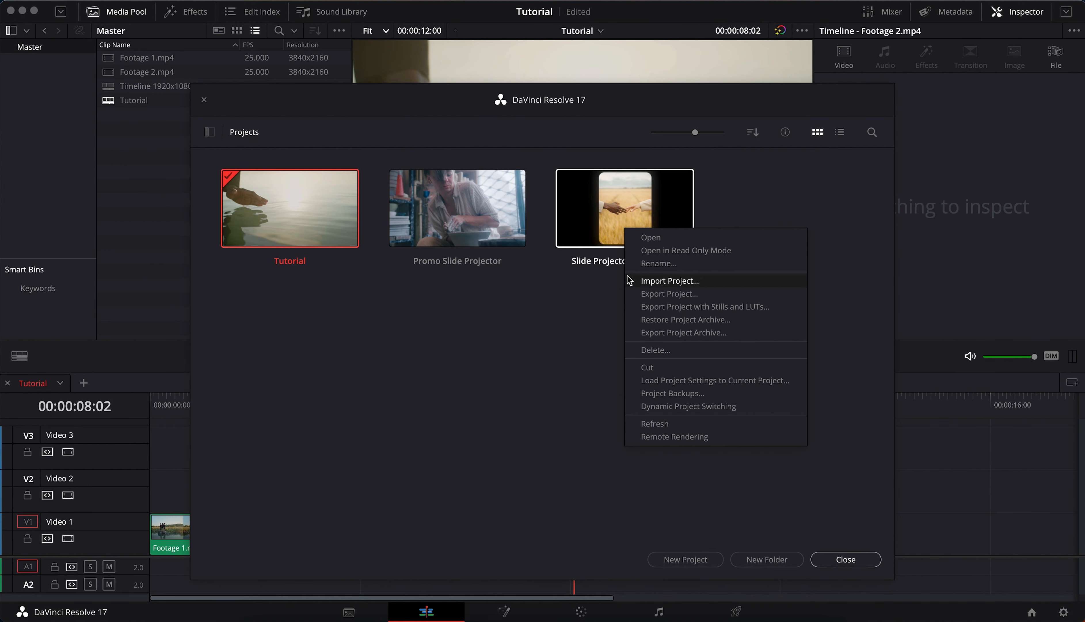
{"action": "mouse_move", "coordinate": [687, 406]}
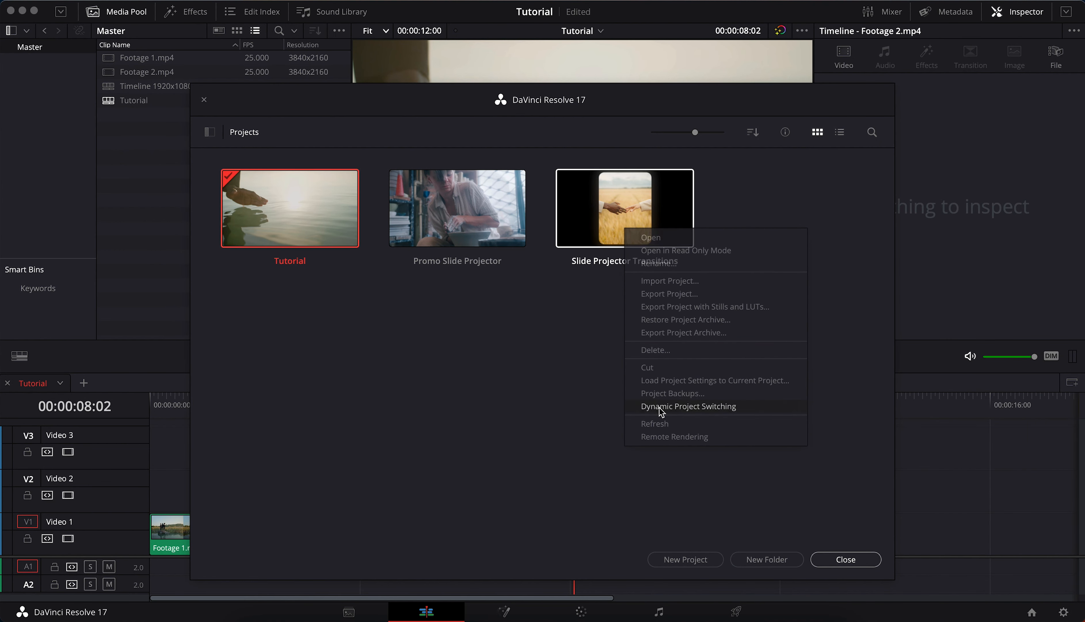
Step: Enable Dynamic Project Switching, open the transitions project read-only and copy its transition bins
{"action": "left_click", "coordinate": [688, 406]}
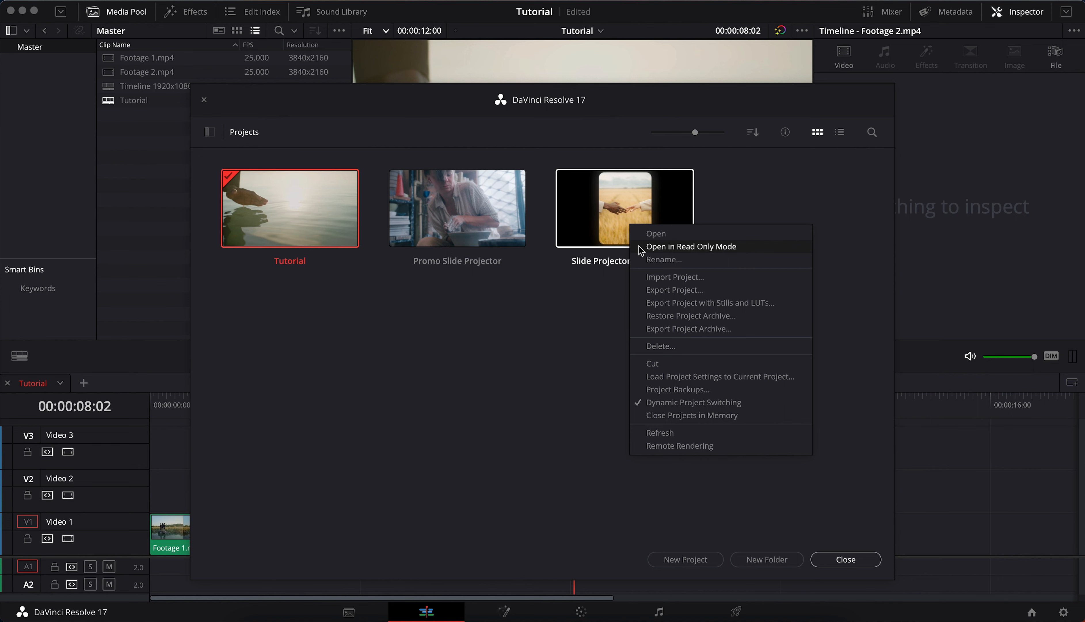
{"action": "left_click", "coordinate": [654, 233]}
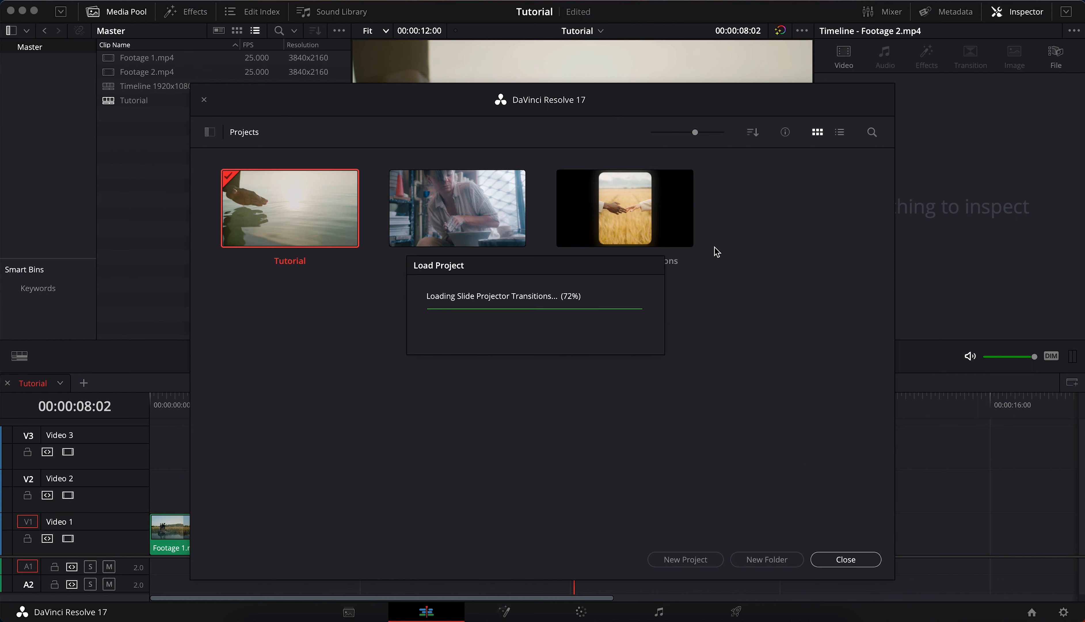
{"action": "double_click", "coordinate": [623, 208]}
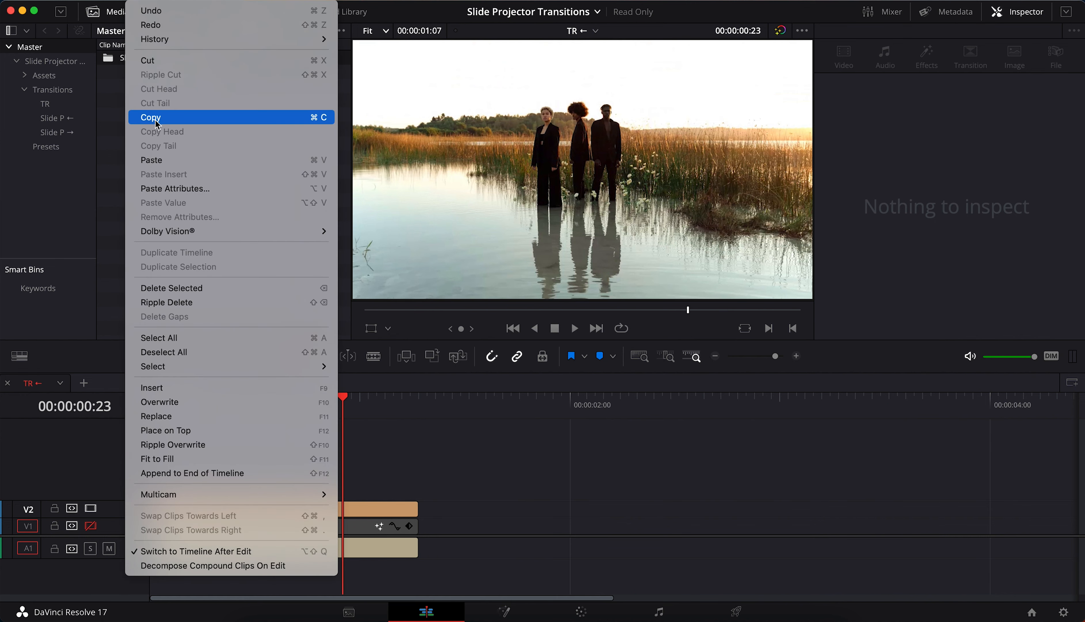
{"action": "left_click", "coordinate": [150, 117]}
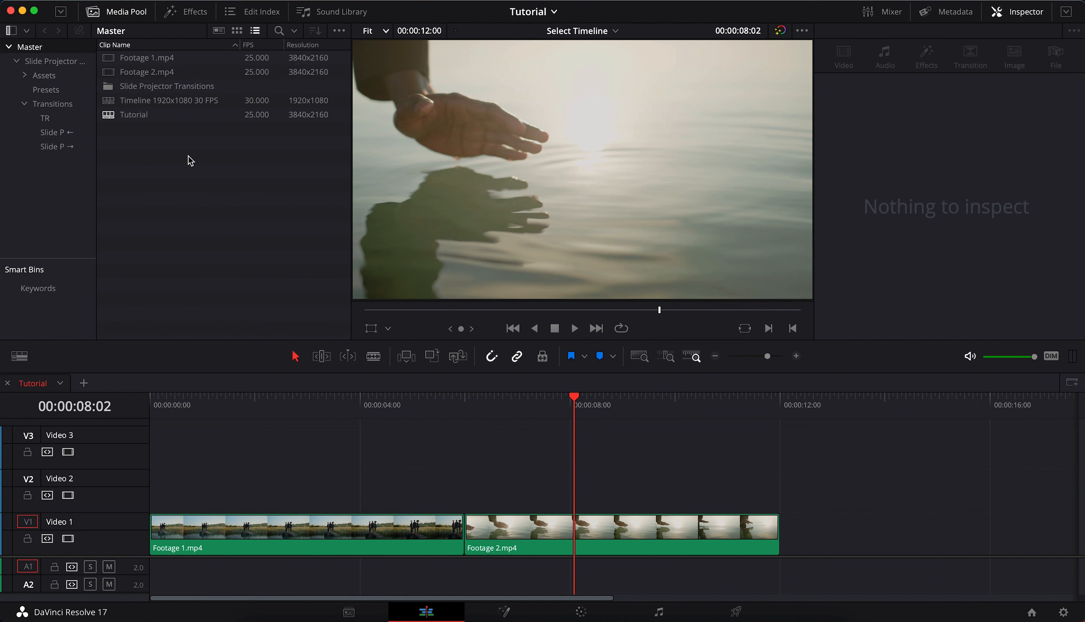
Step: Show the Transitions > TR bin contents as thumbnails
{"action": "left_click", "coordinate": [52, 103]}
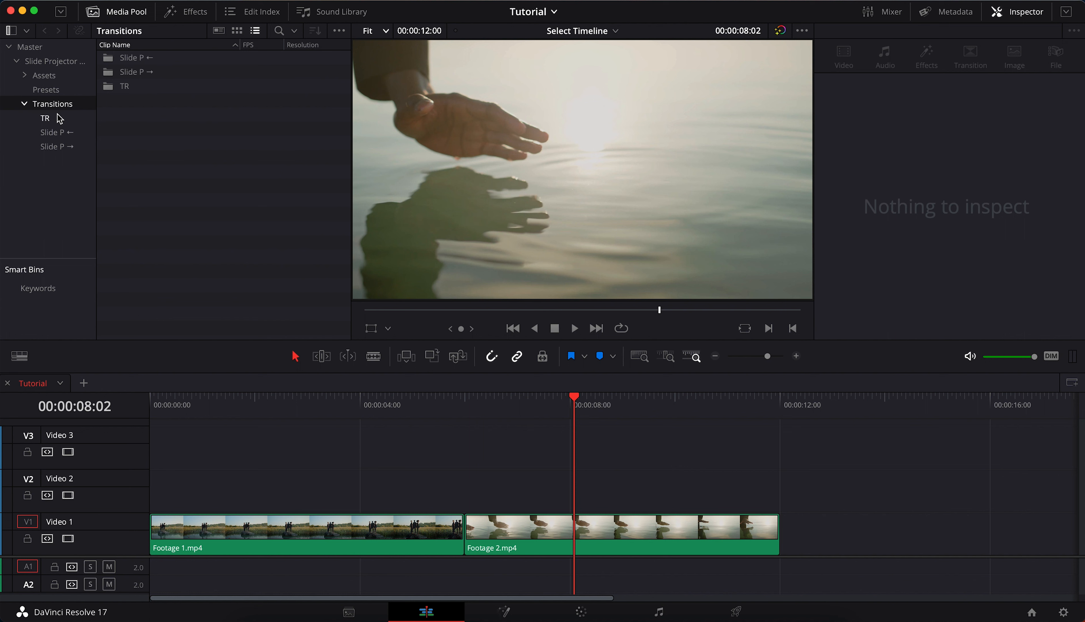
{"action": "left_click", "coordinate": [45, 117]}
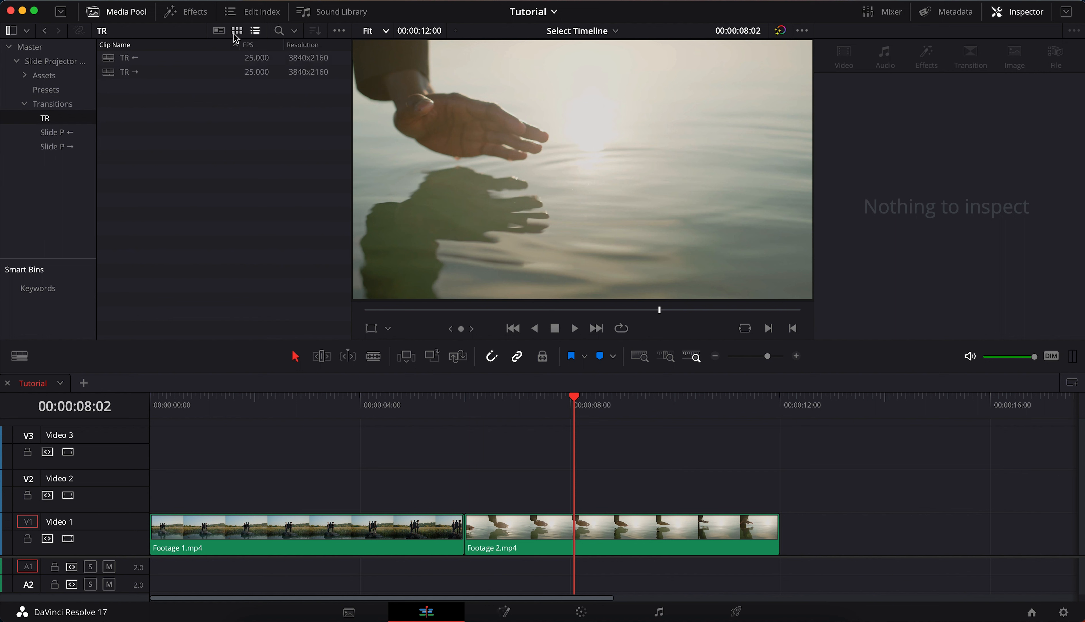
{"action": "left_click", "coordinate": [236, 31]}
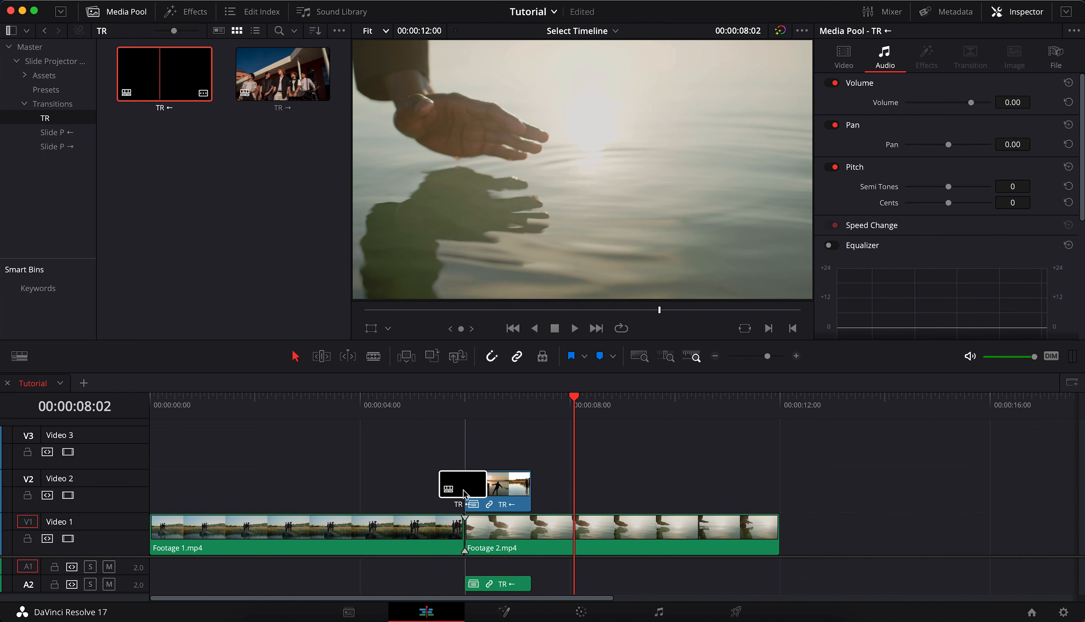
Step: Decompose the placed TR ← clip in place using clips only
{"action": "right_click", "coordinate": [497, 491]}
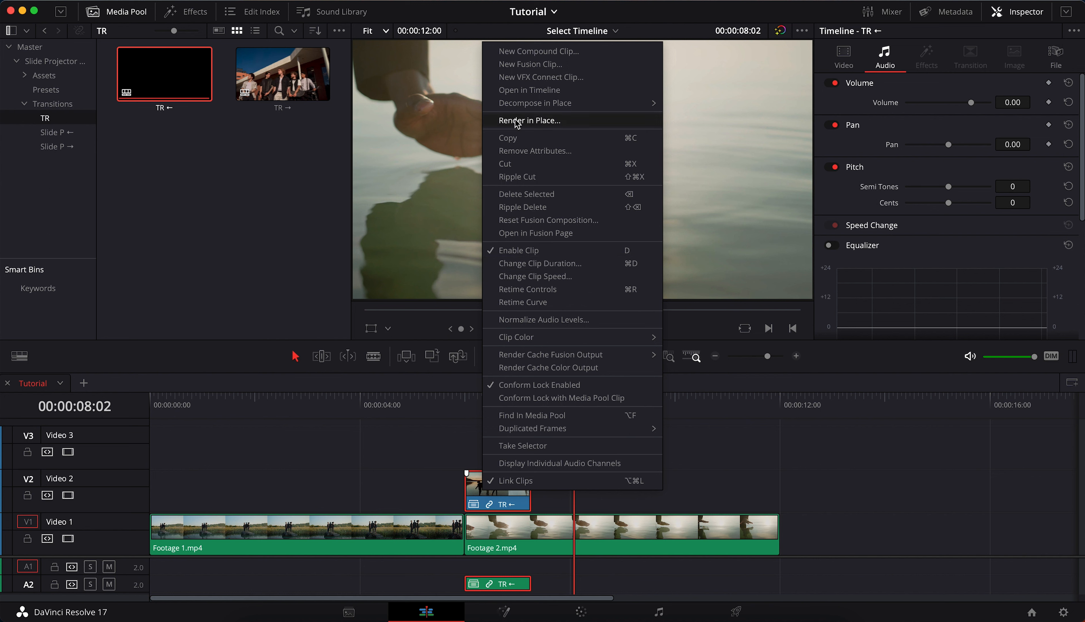
{"action": "mouse_move", "coordinate": [534, 102]}
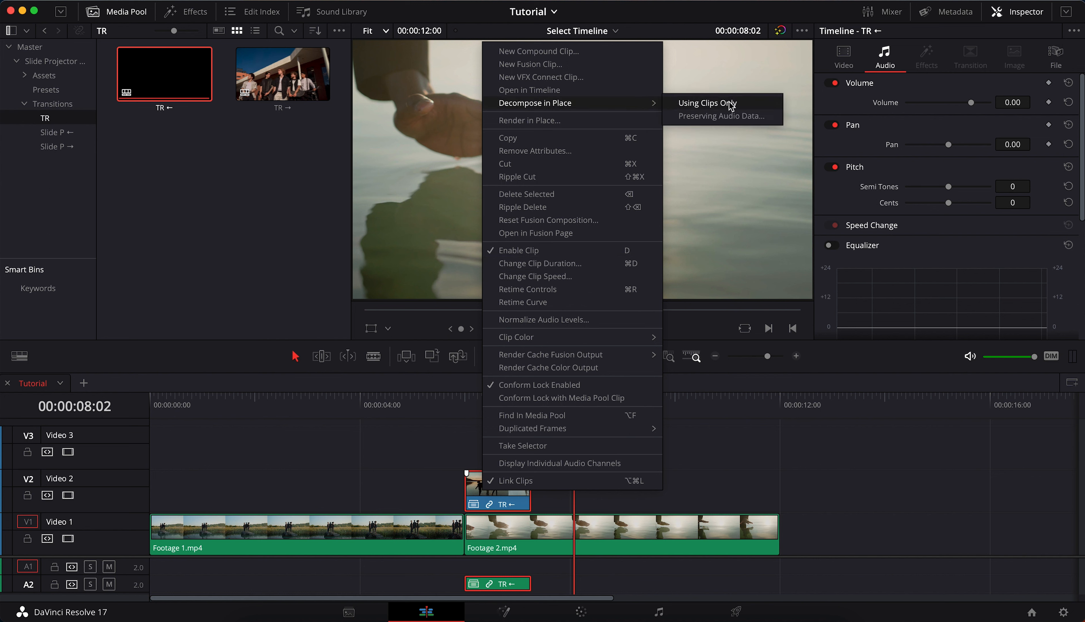
{"action": "left_click", "coordinate": [707, 103]}
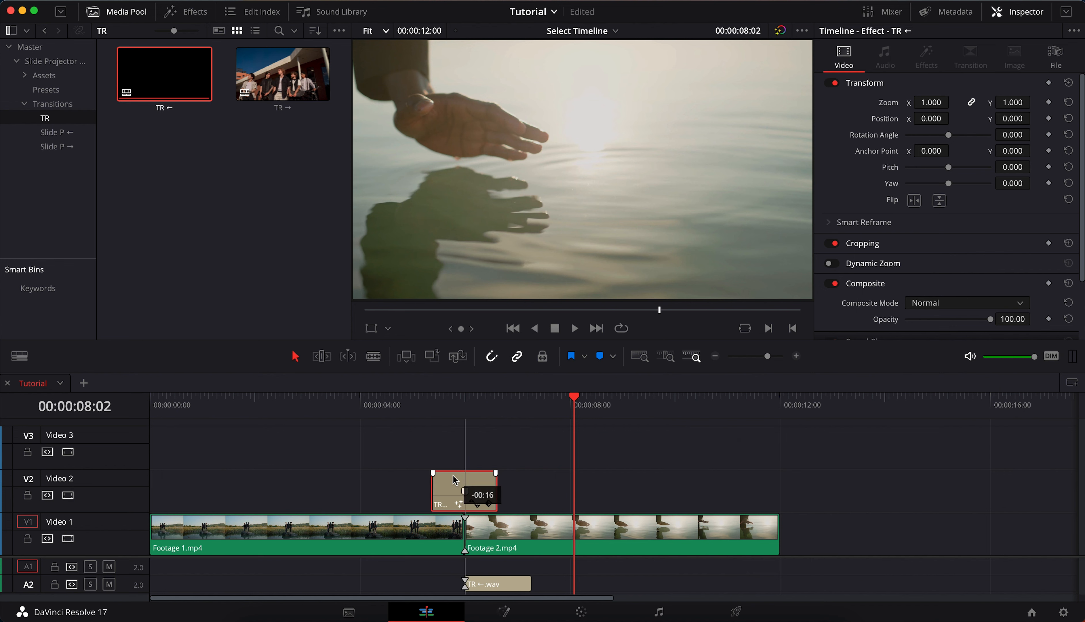
{"action": "left_click", "coordinate": [463, 565]}
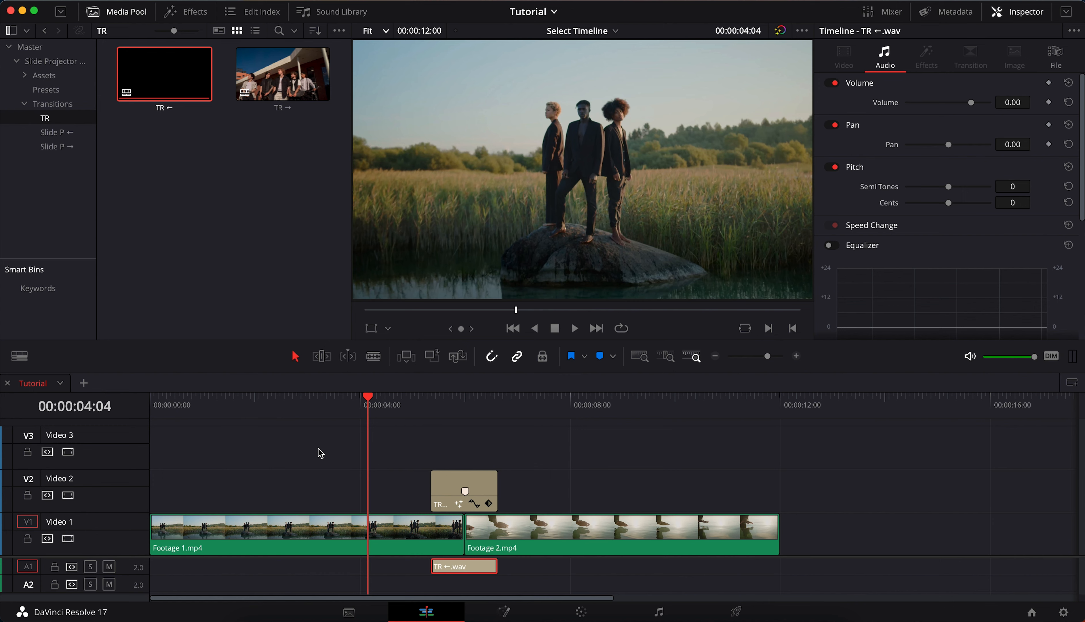
{"action": "left_click", "coordinate": [574, 327]}
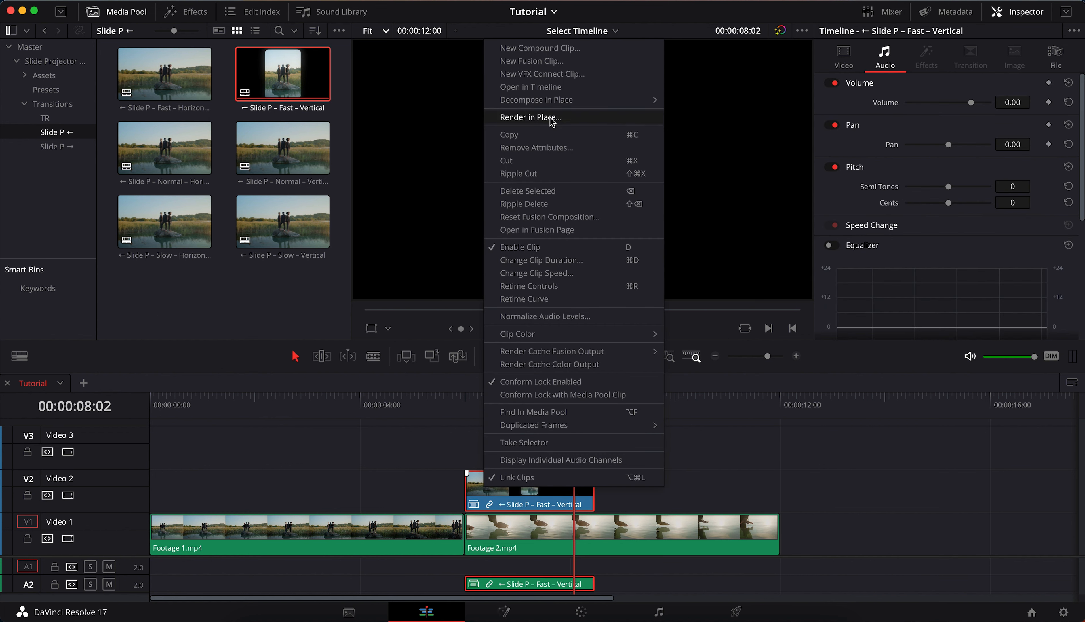
Step: Decompose the Fast – Vertical clip, delete the leftover V3 clip and freeze-frame the Footage 1 piece
{"action": "left_click", "coordinate": [515, 477]}
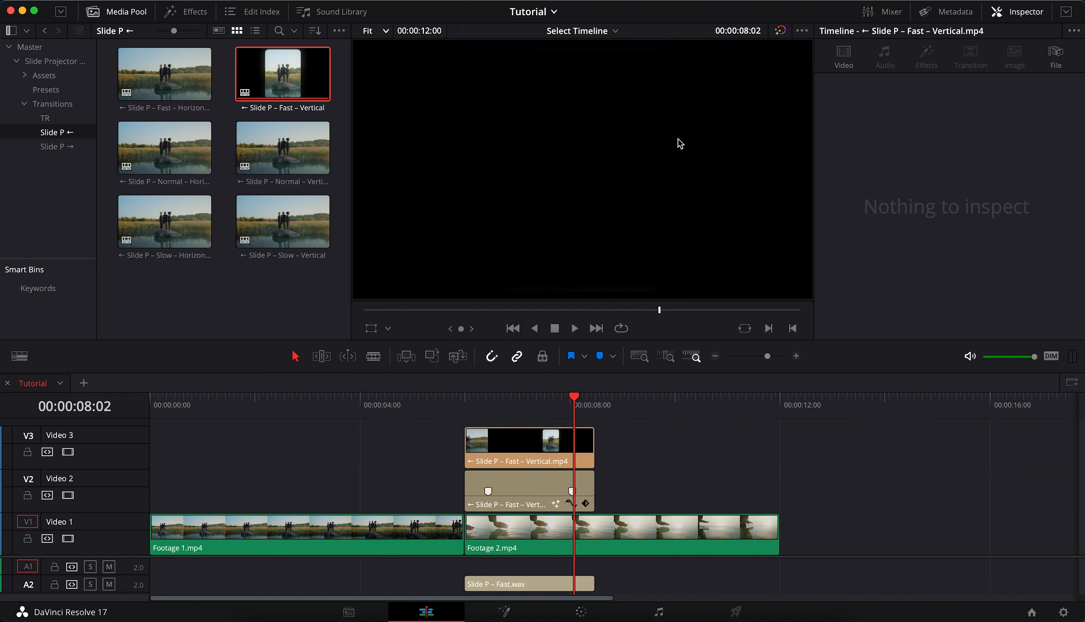
{"action": "key", "text": "Delete"}
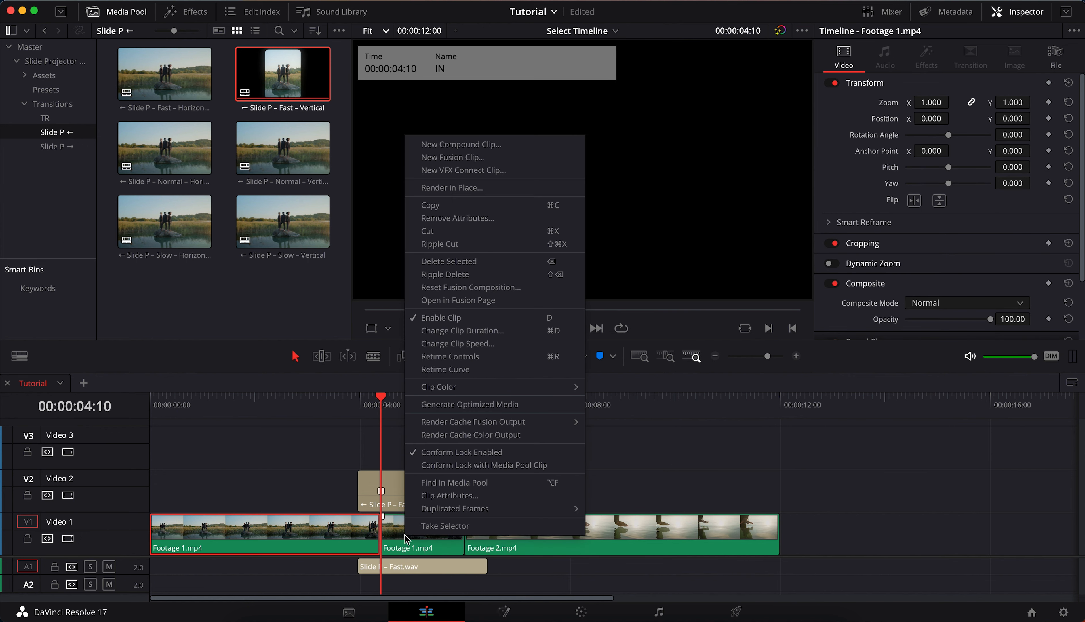
{"action": "mouse_move", "coordinate": [443, 356]}
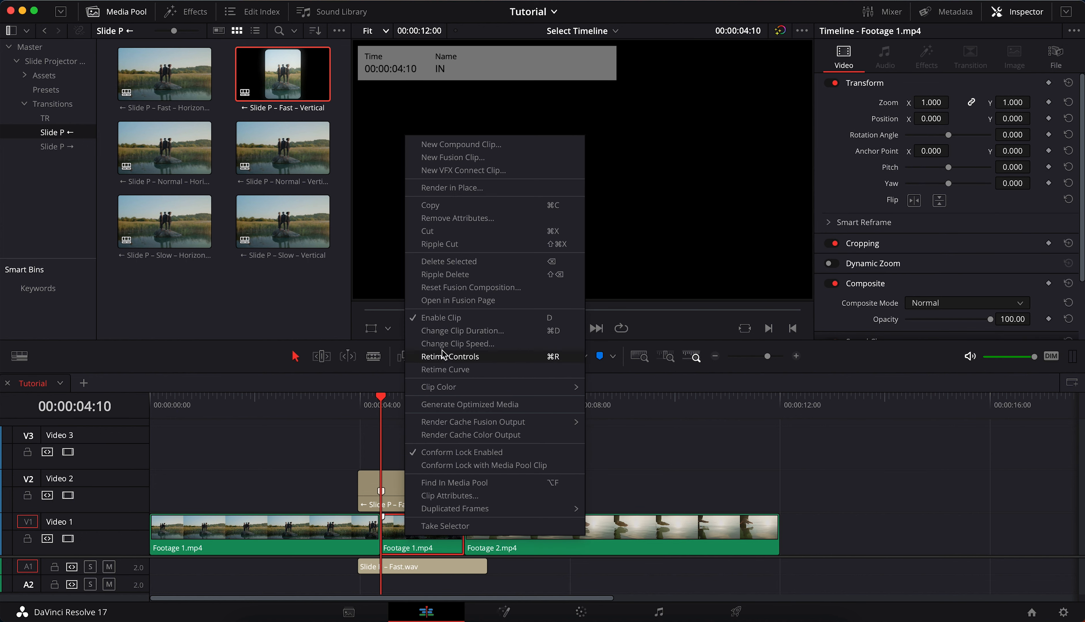
{"action": "left_click", "coordinate": [456, 343]}
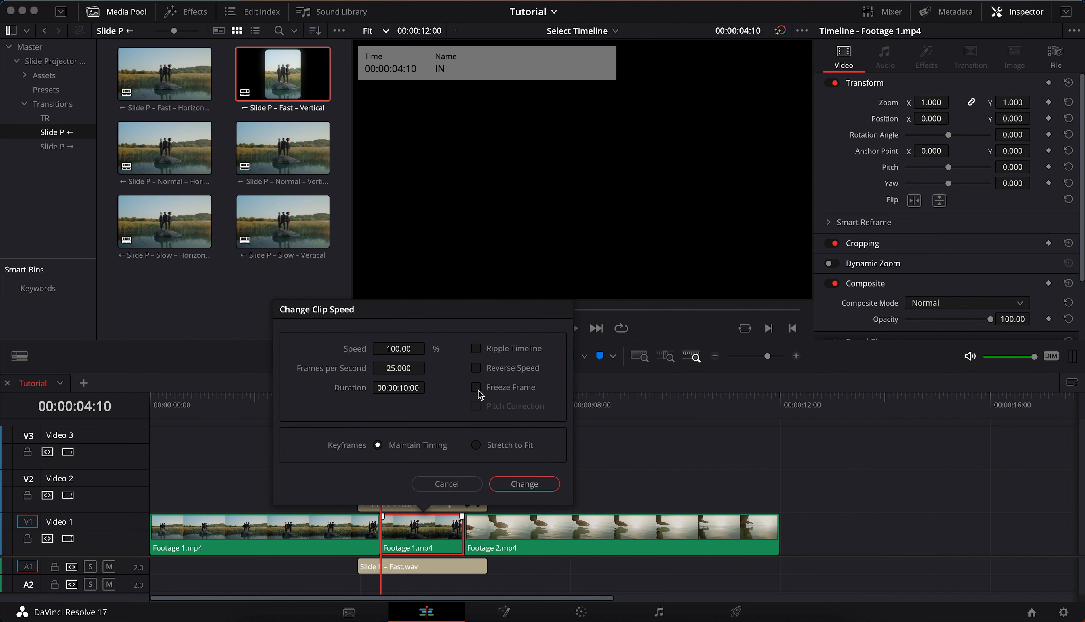
{"action": "left_click", "coordinate": [523, 483]}
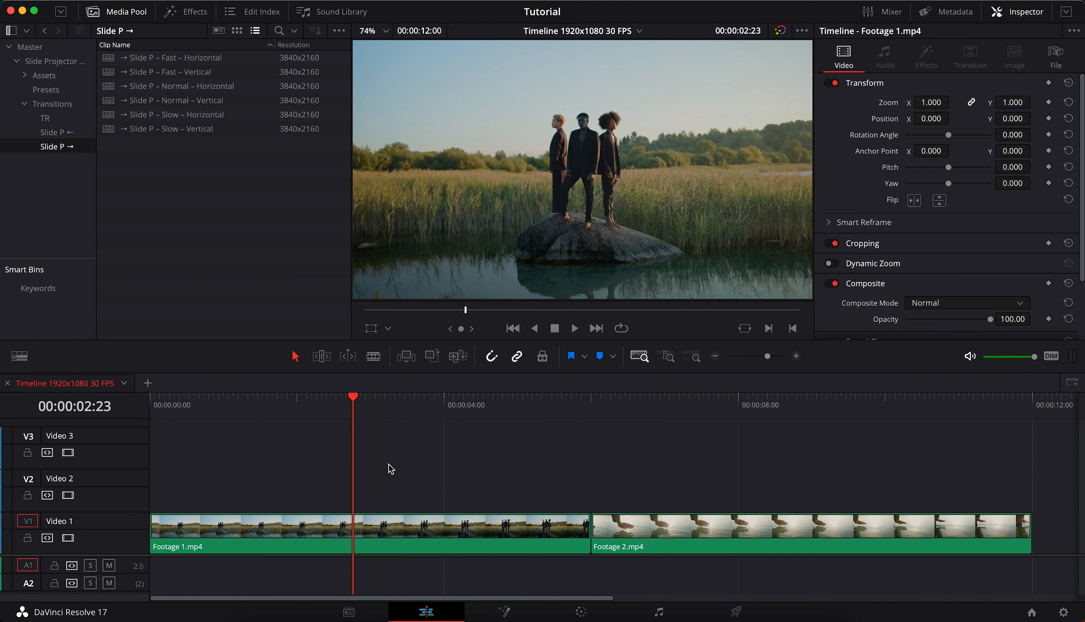
{"action": "mouse_move", "coordinate": [216, 99]}
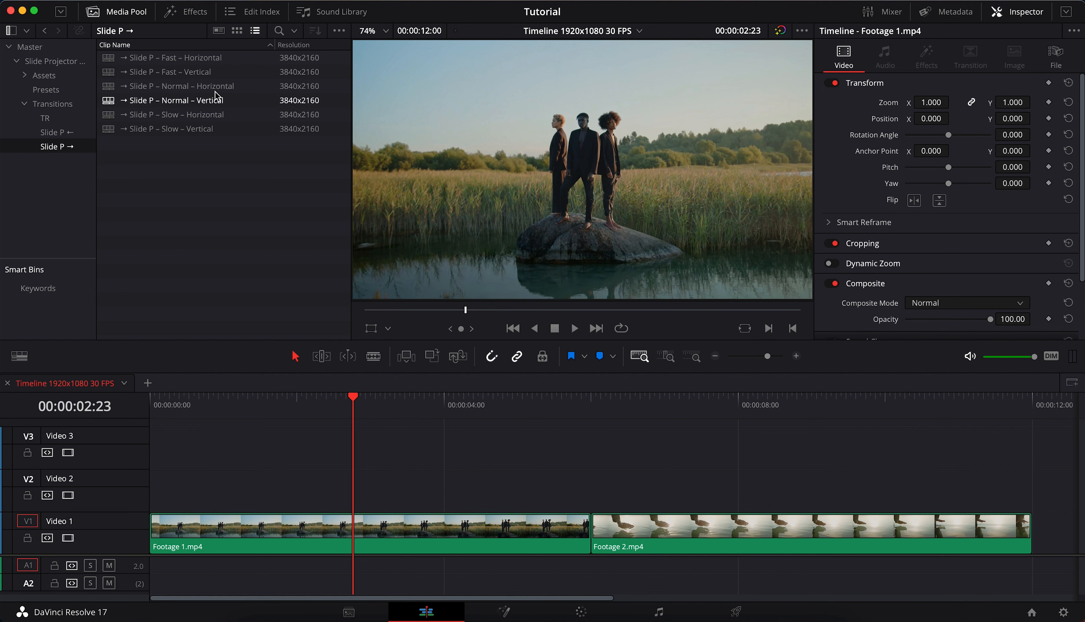
Step: Duplicate the Normal – Horizontal transition, place the copy over the cut and delete its inner top clip
{"action": "right_click", "coordinate": [180, 85]}
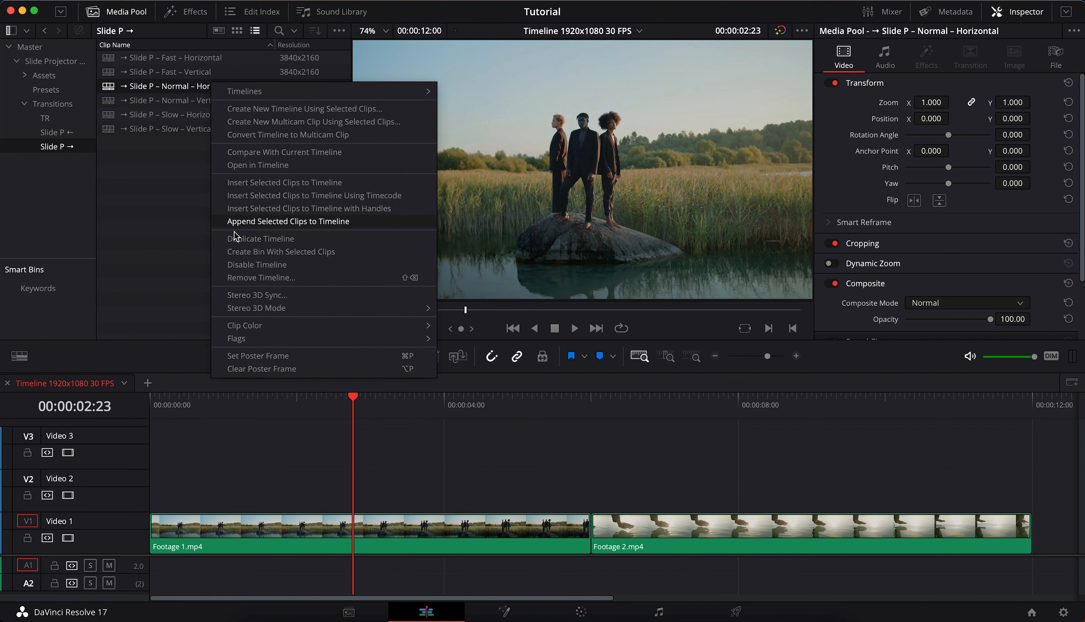
{"action": "left_click", "coordinate": [261, 239]}
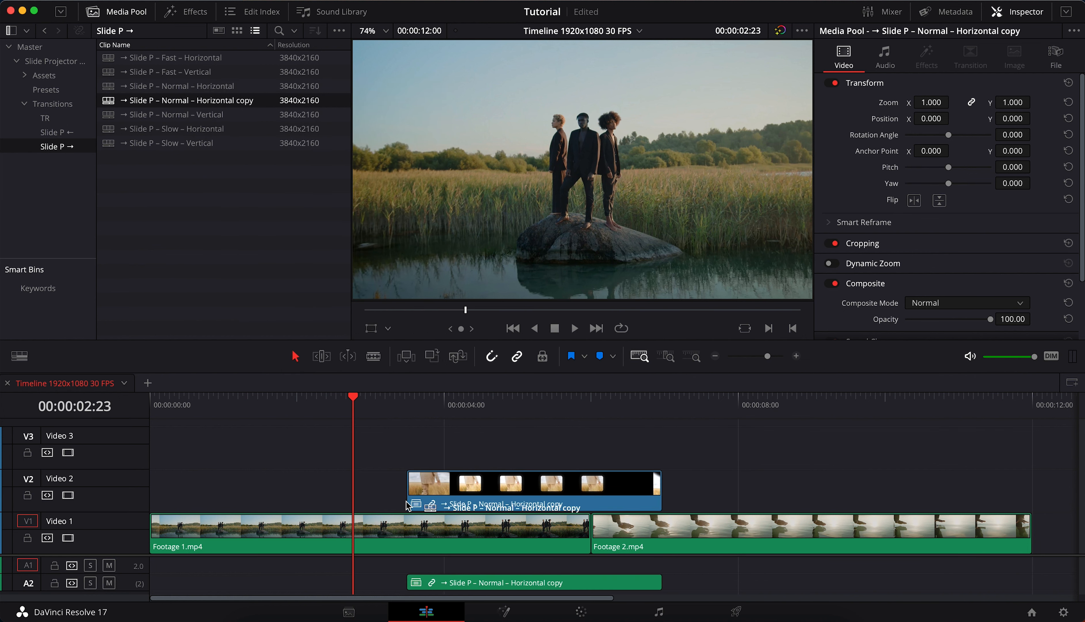
{"action": "left_click", "coordinate": [408, 396]}
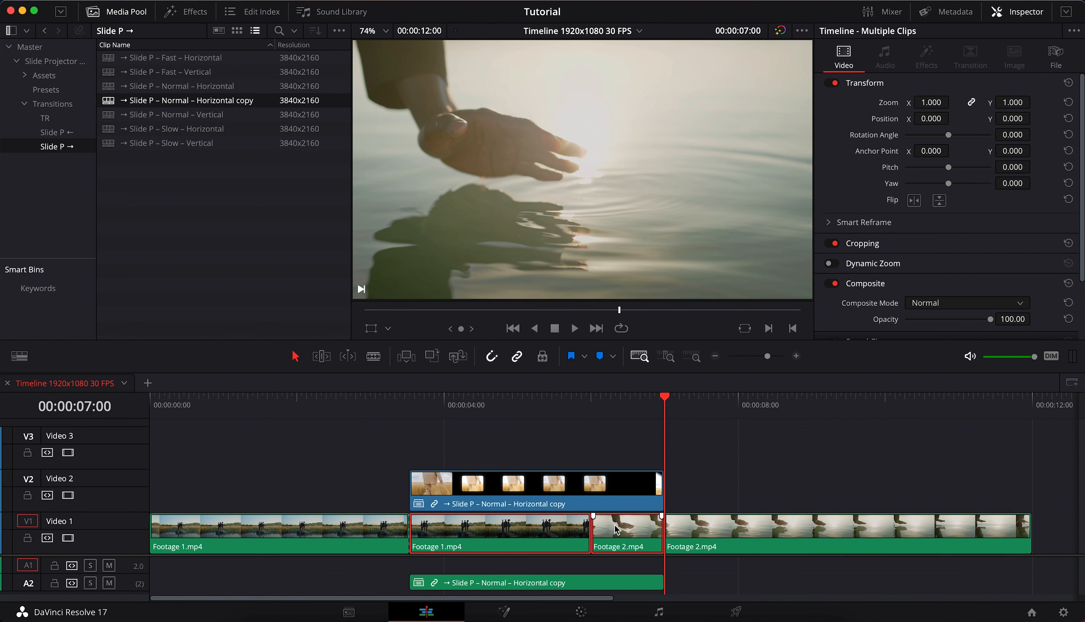
{"action": "left_click", "coordinate": [187, 100]}
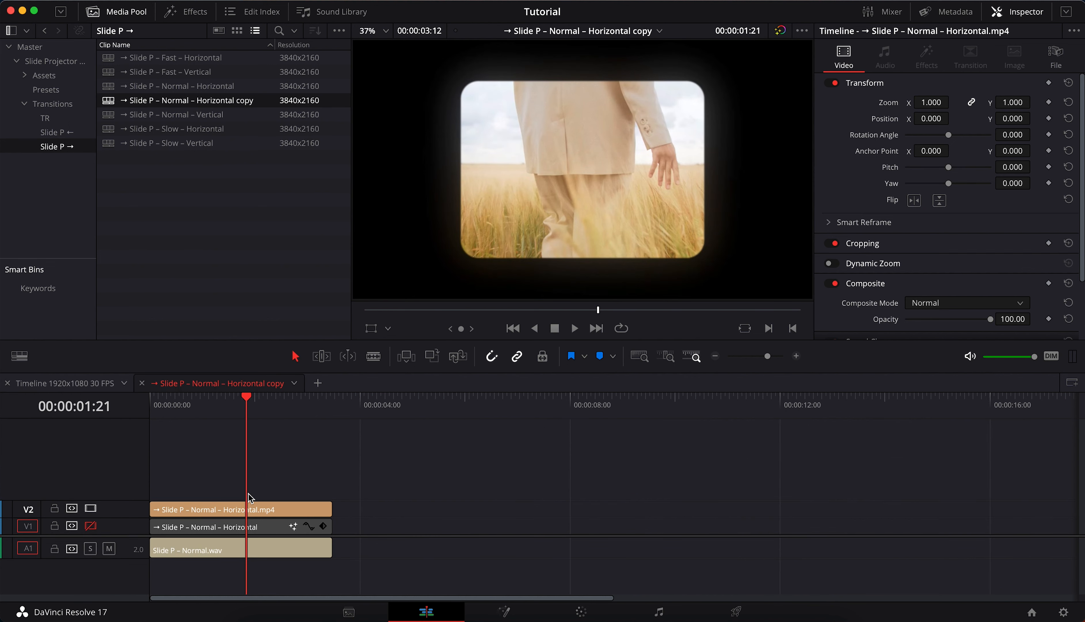
{"action": "key", "text": "Delete"}
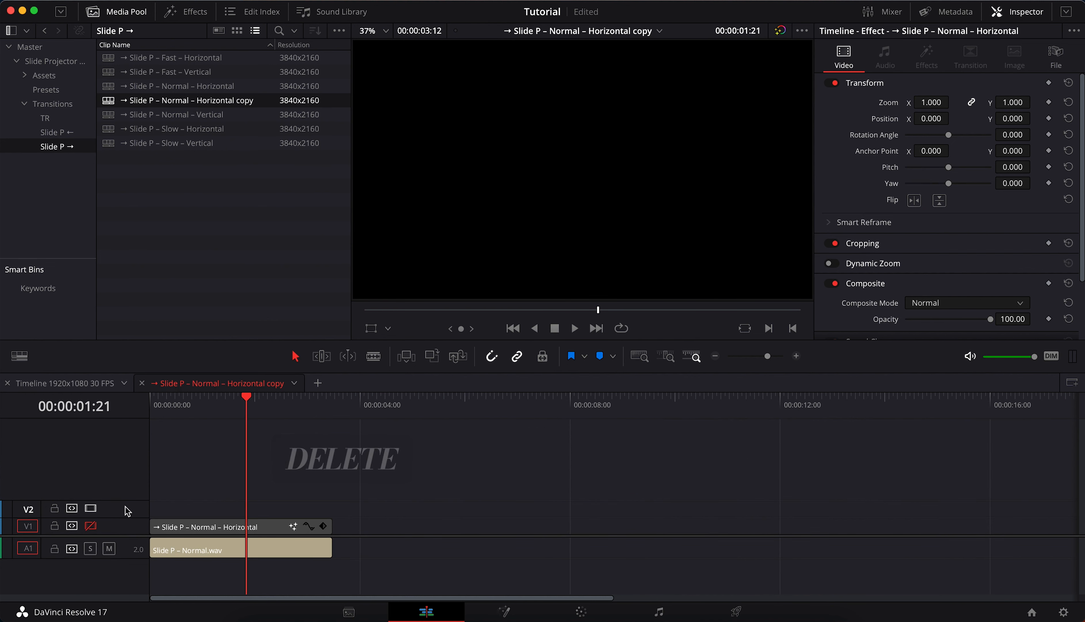